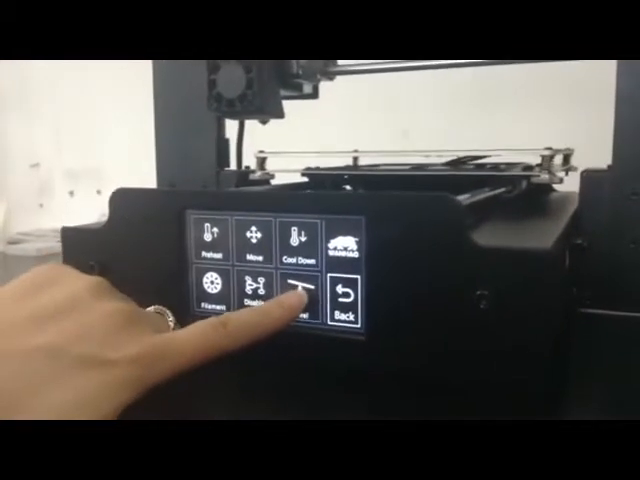
Start bed leveling from the Level icon on the main touchscreen menu
{"action": "left_click", "coordinate": [294, 295]}
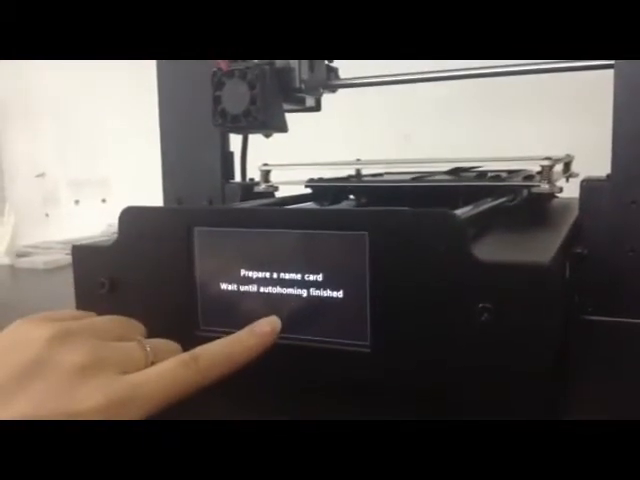